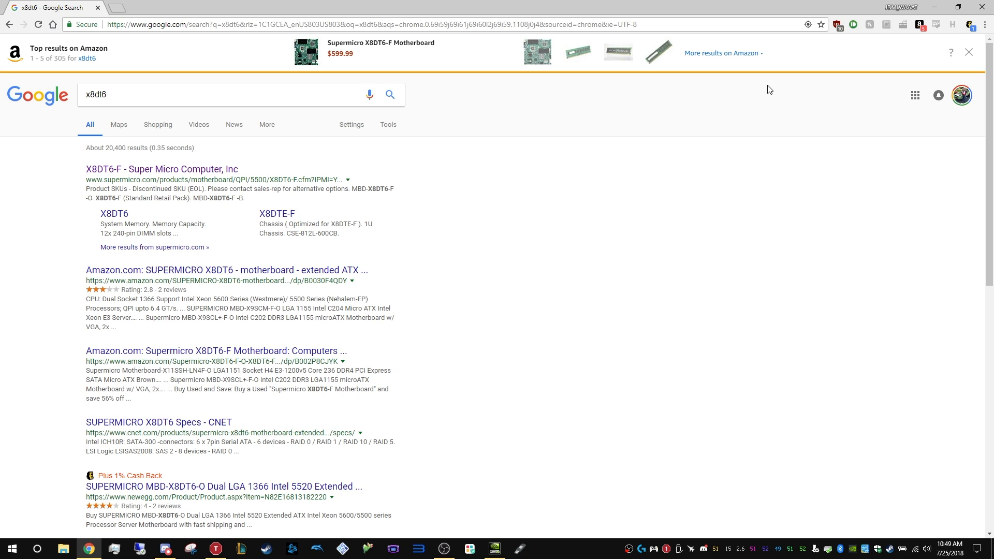
mouse_move(817, 57)
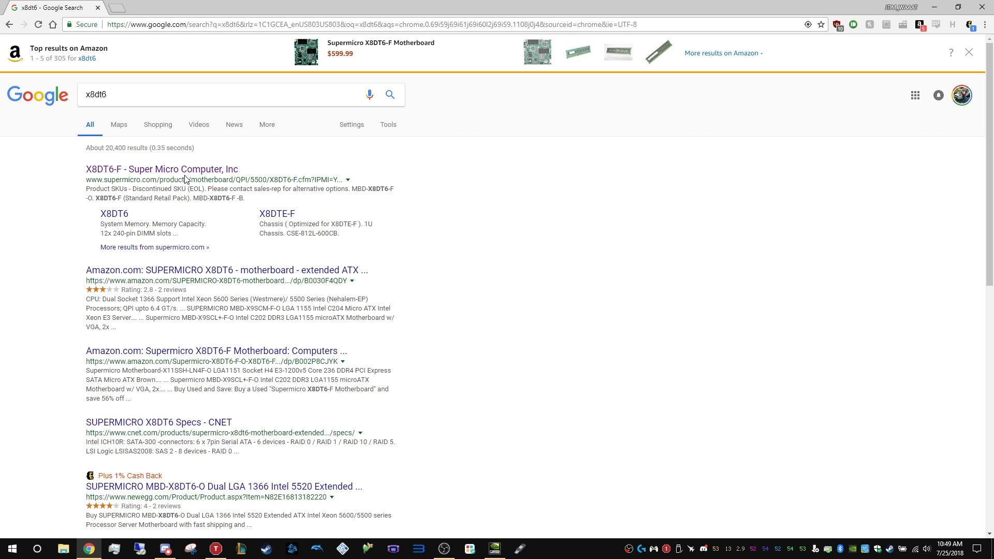
- Open the Supermicro X8DT6-F product page and its latest drivers and utilities downloads
left_click(162, 169)
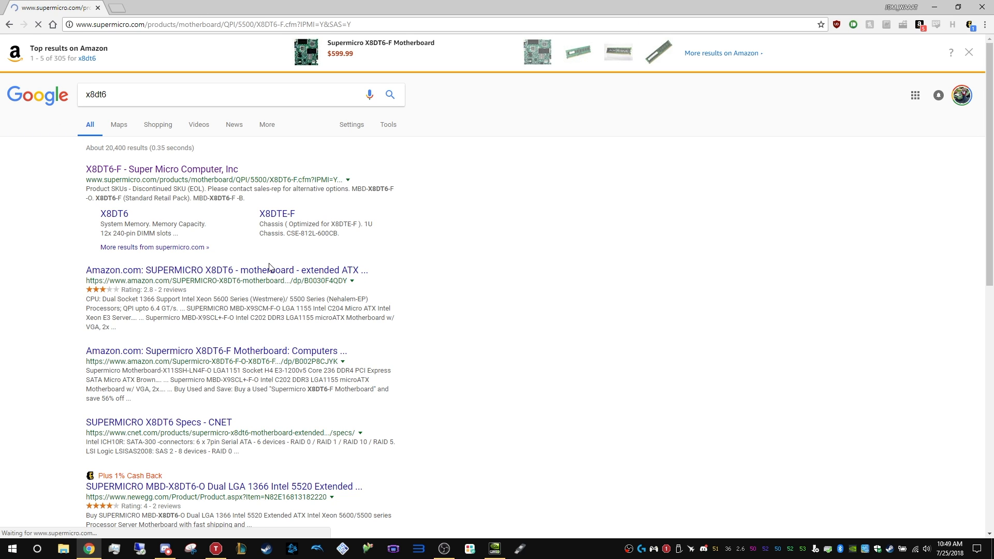
left_click(161, 169)
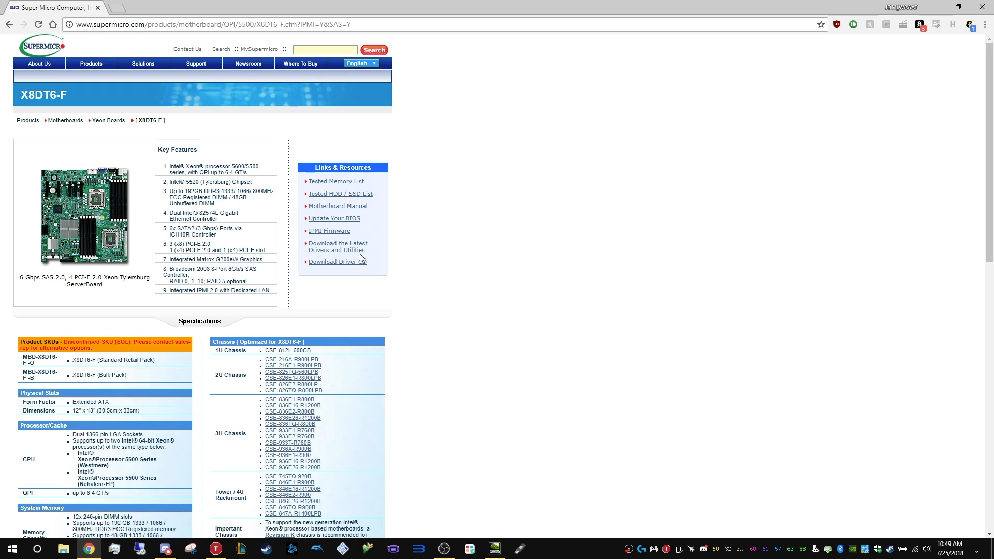
left_click(337, 246)
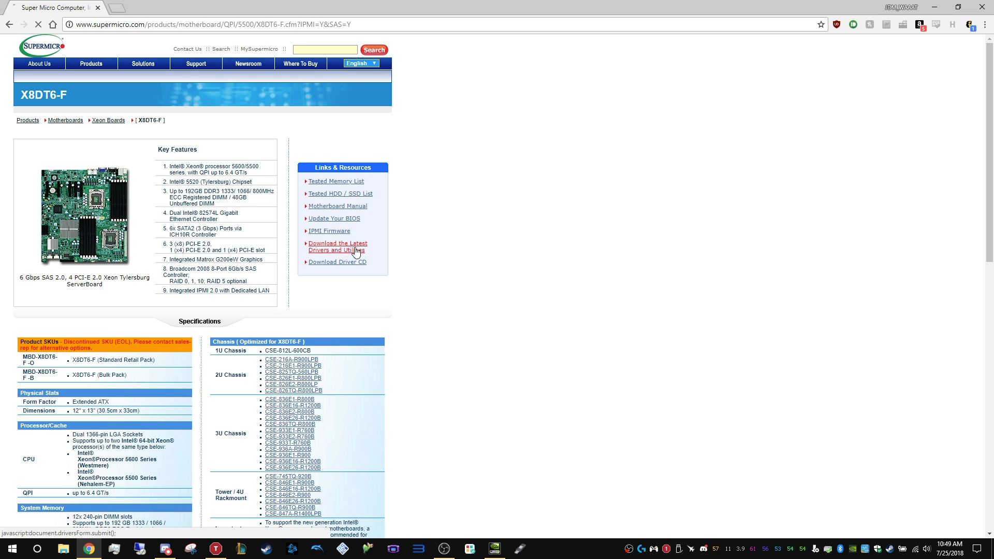
- Choose Microsoft, Windows 7 (64-bit) and SAS in the driver search form
left_click(339, 246)
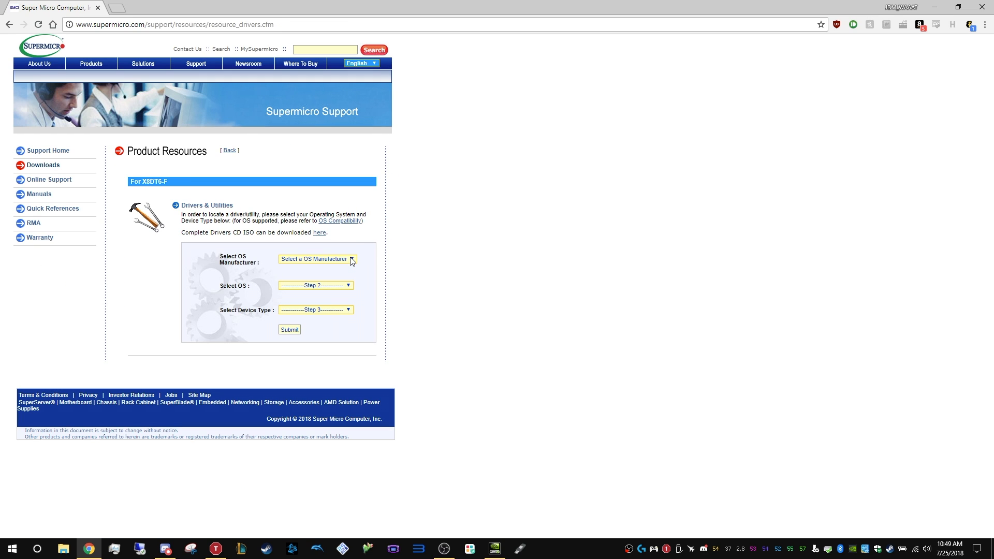
left_click(317, 259)
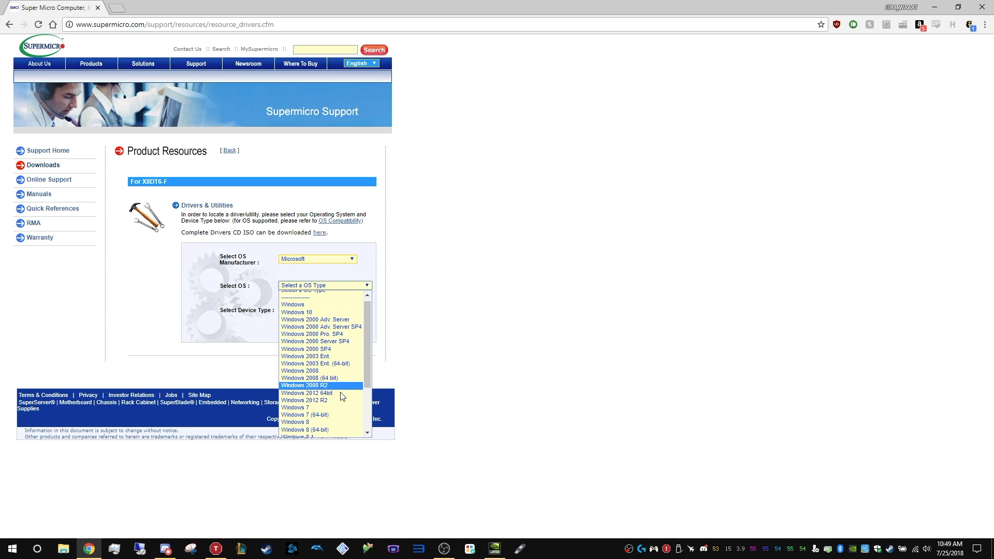
scroll("down", 3)
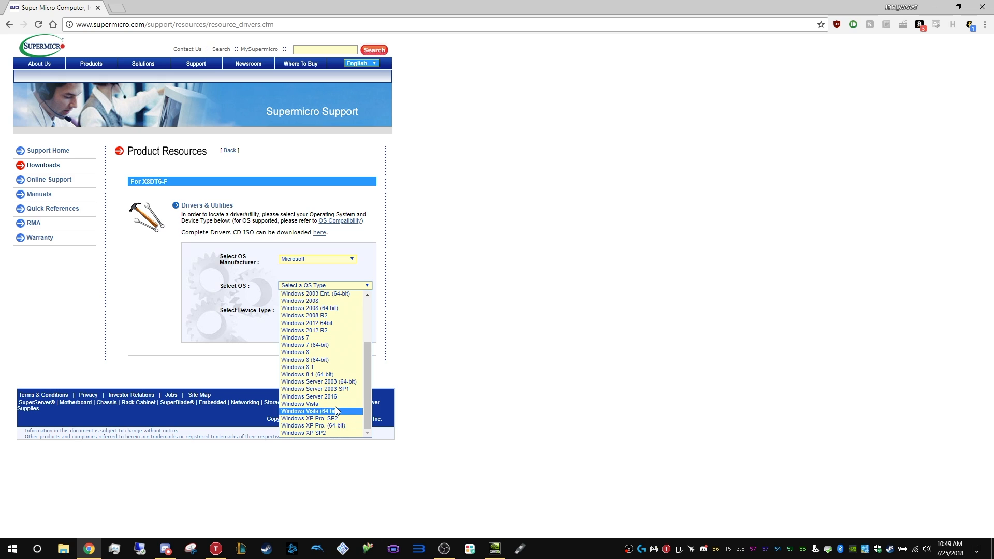
left_click(305, 345)
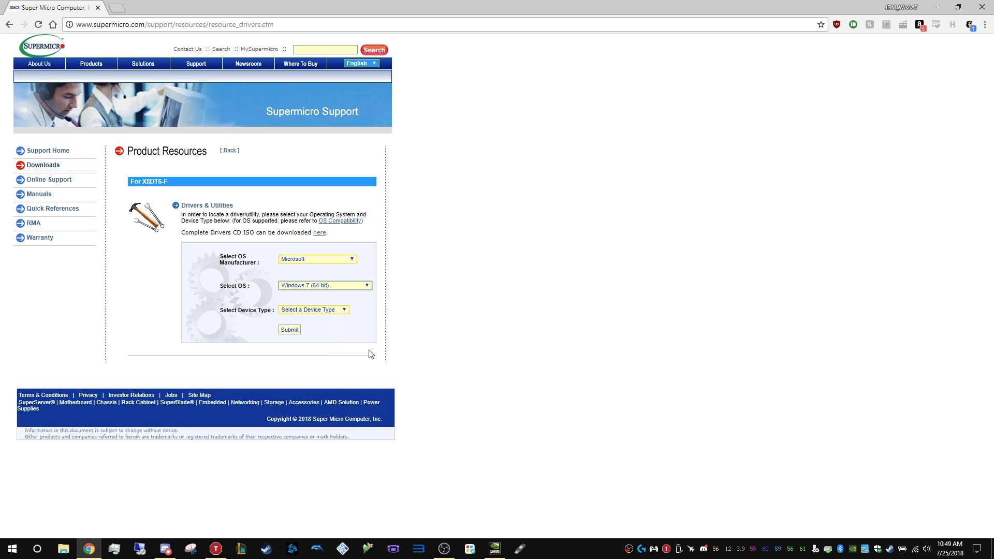
mouse_move(330, 318)
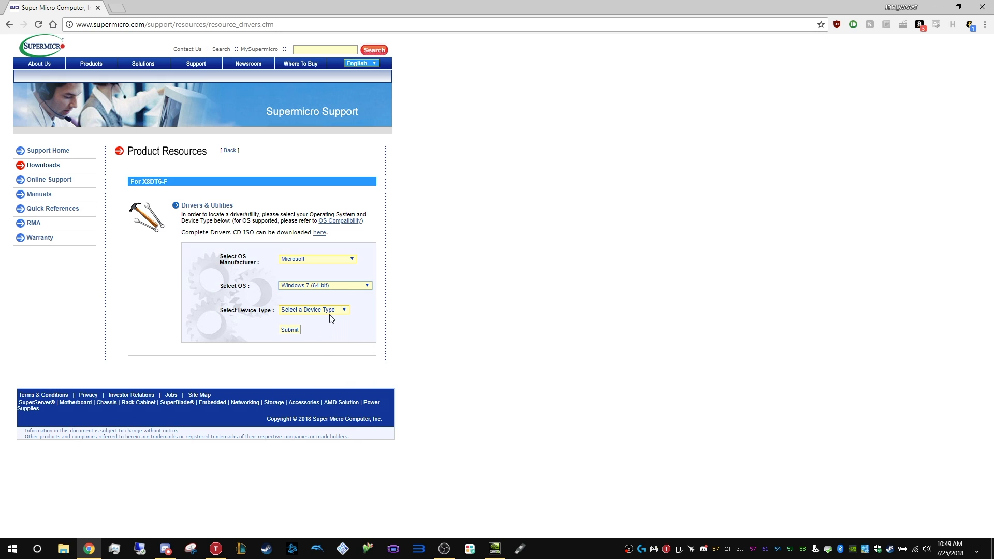
left_click(313, 310)
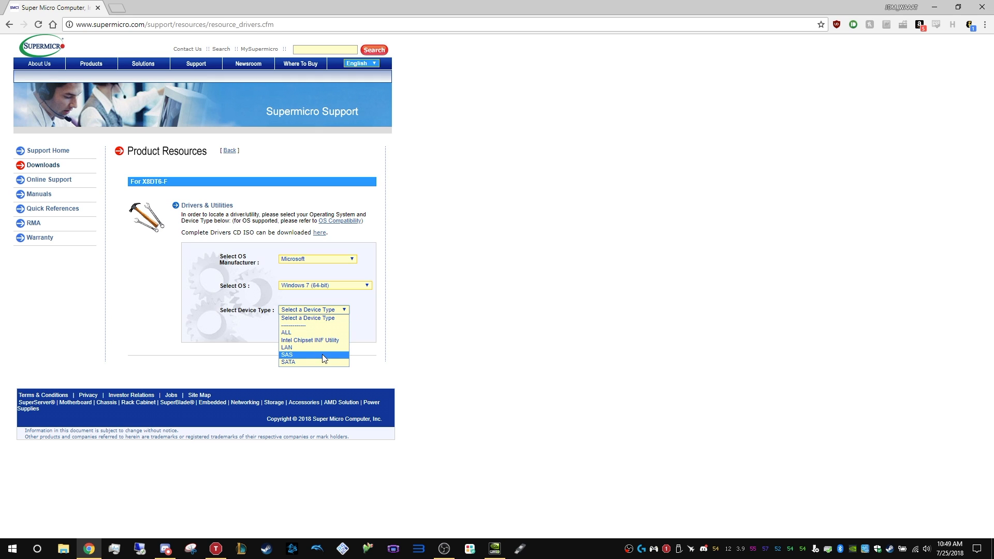
left_click(286, 356)
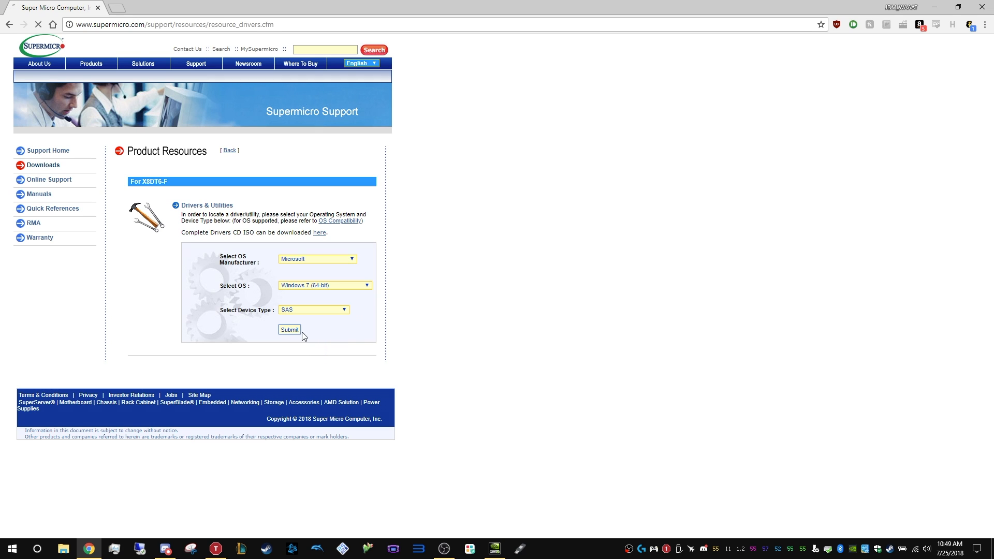
- Submit the driver search, pick LSI 2008 Firmware (IT Mode), and accept the license agreement
left_click(289, 330)
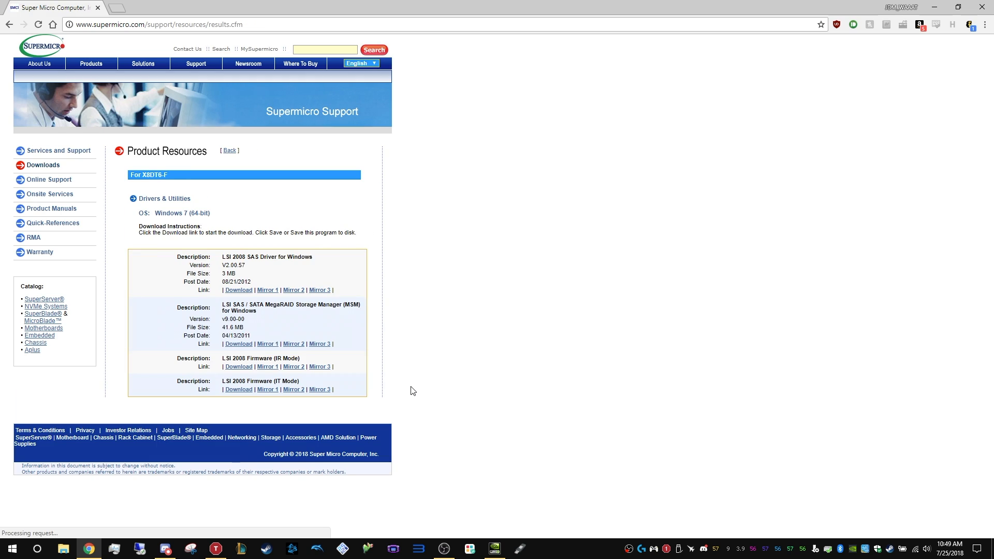
mouse_move(222, 389)
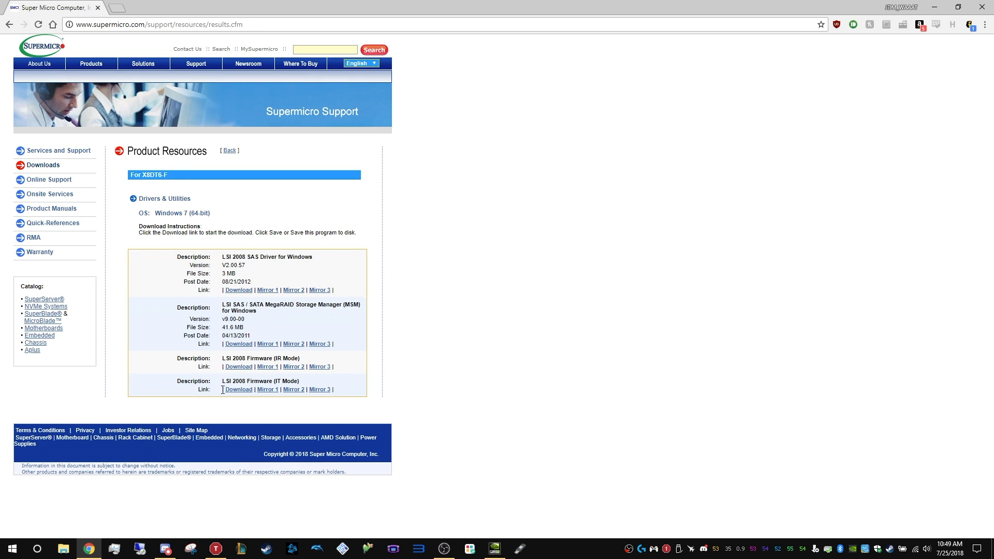
double_click(284, 382)
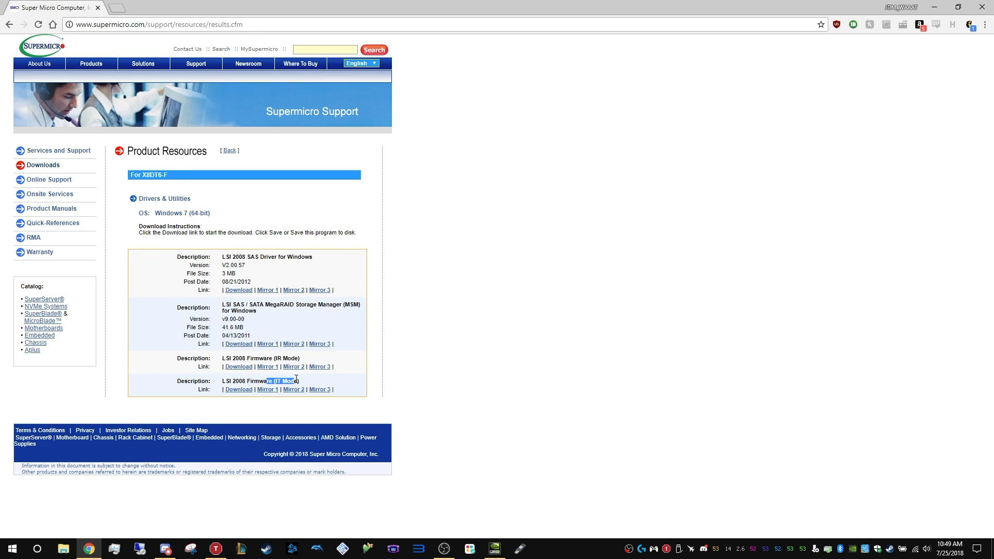
left_click(238, 390)
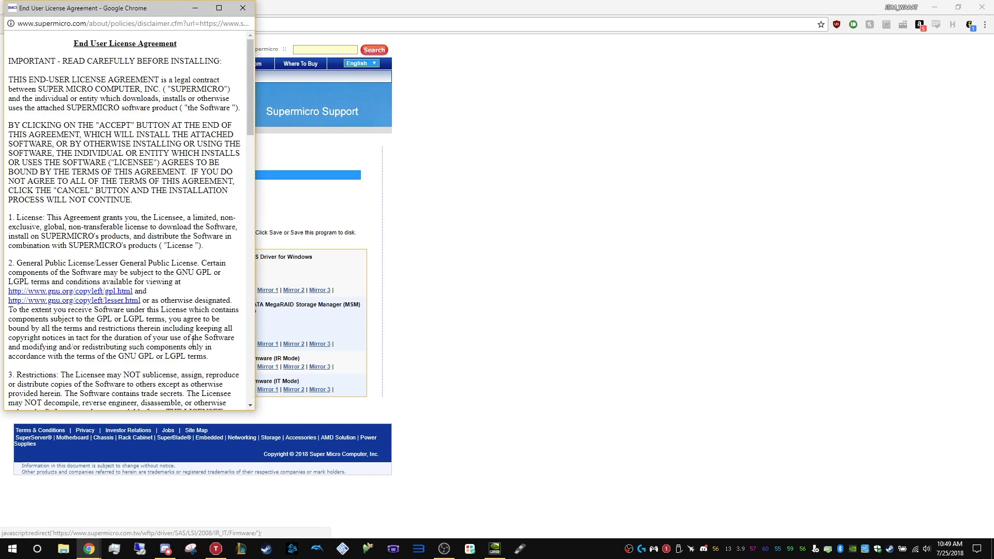
scroll("down", 3)
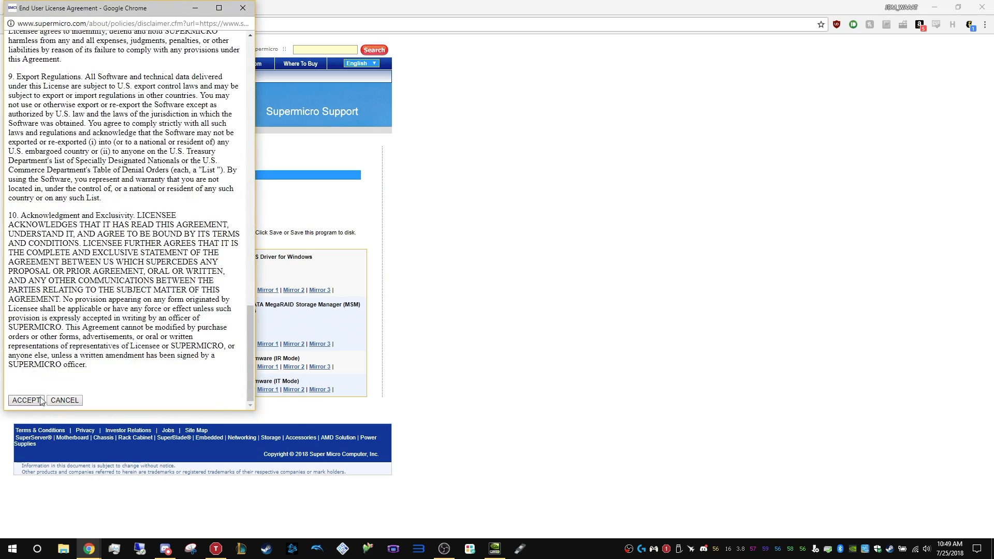
left_click(25, 400)
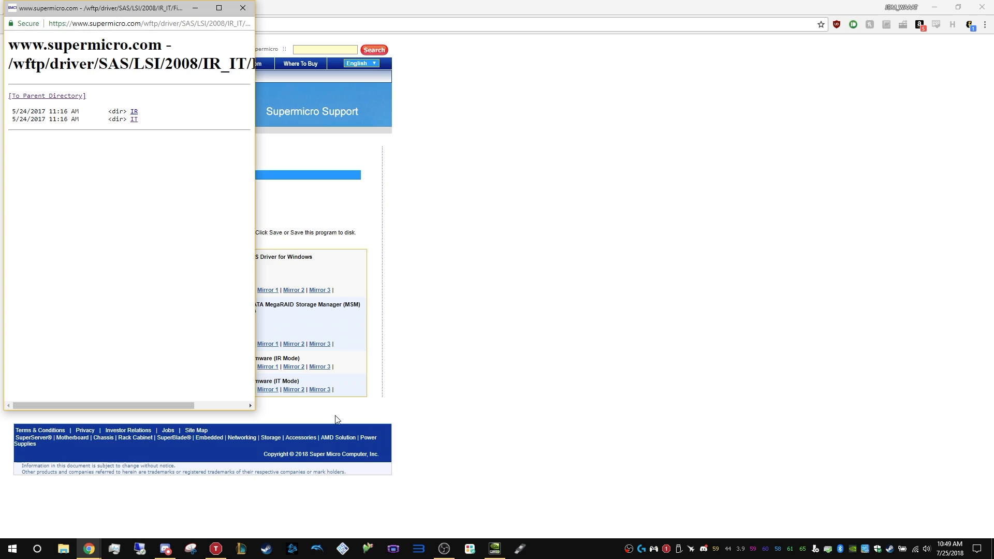
mouse_move(129, 88)
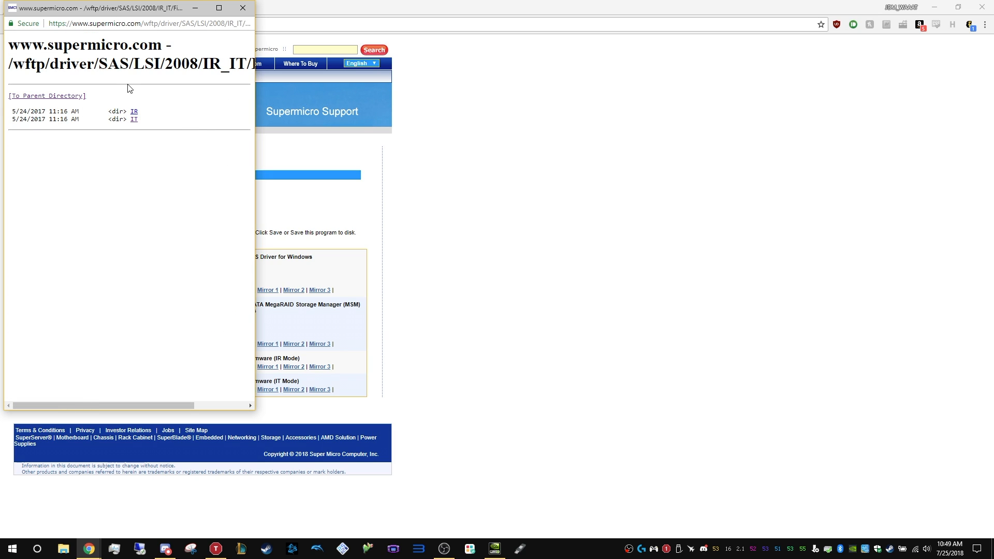
- Download PH20.0.4-IT.zip from the IT firmware folder into Downloads
left_click(133, 120)
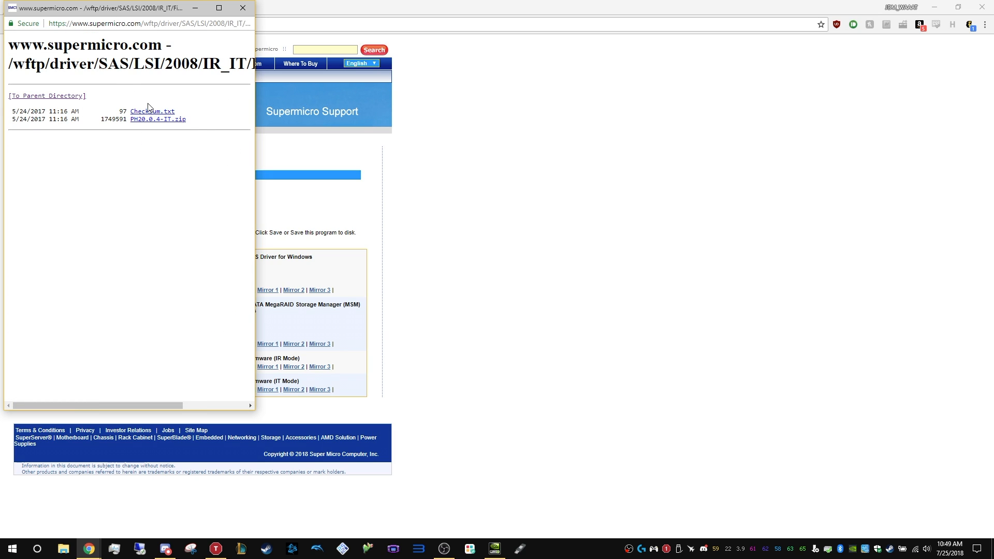
mouse_move(158, 119)
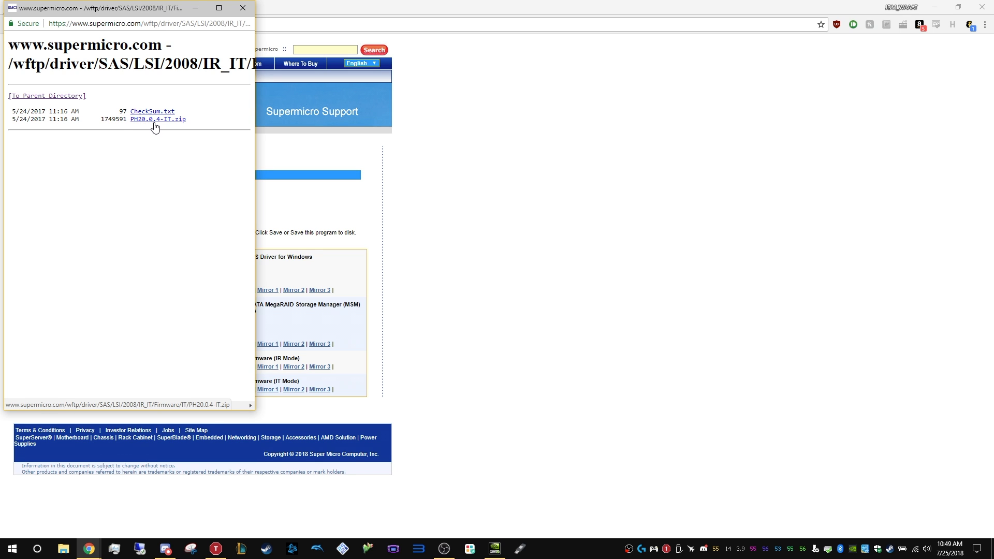
left_click(157, 118)
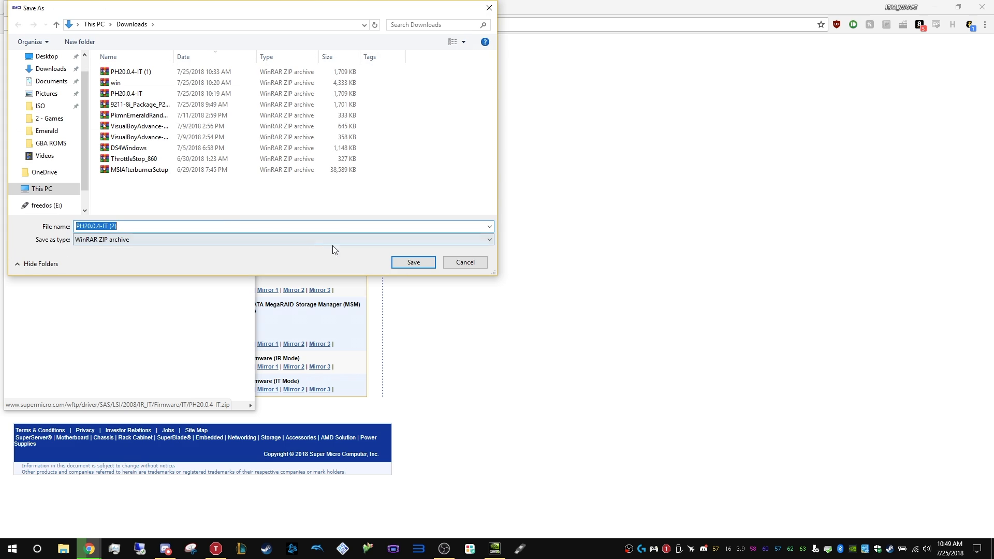
left_click(413, 263)
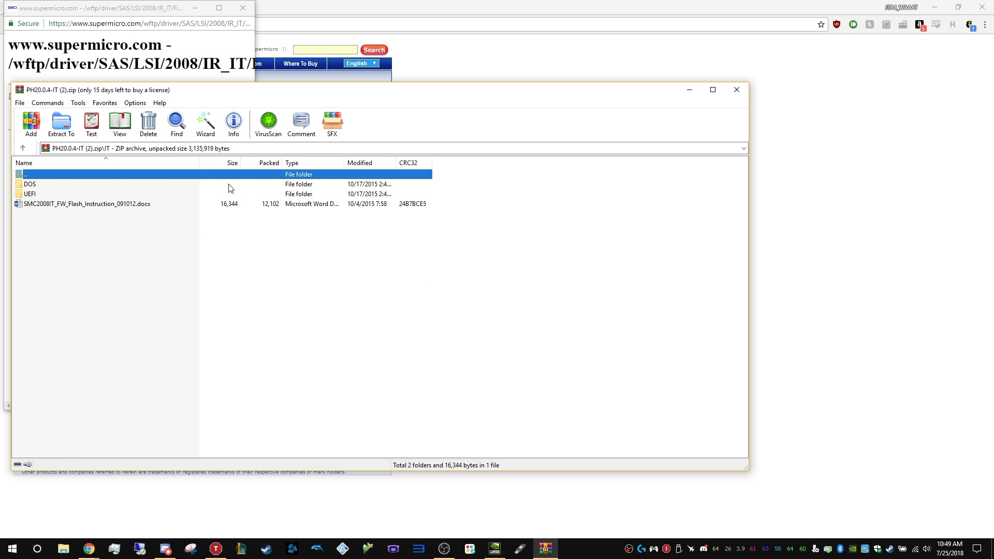
mouse_move(46, 188)
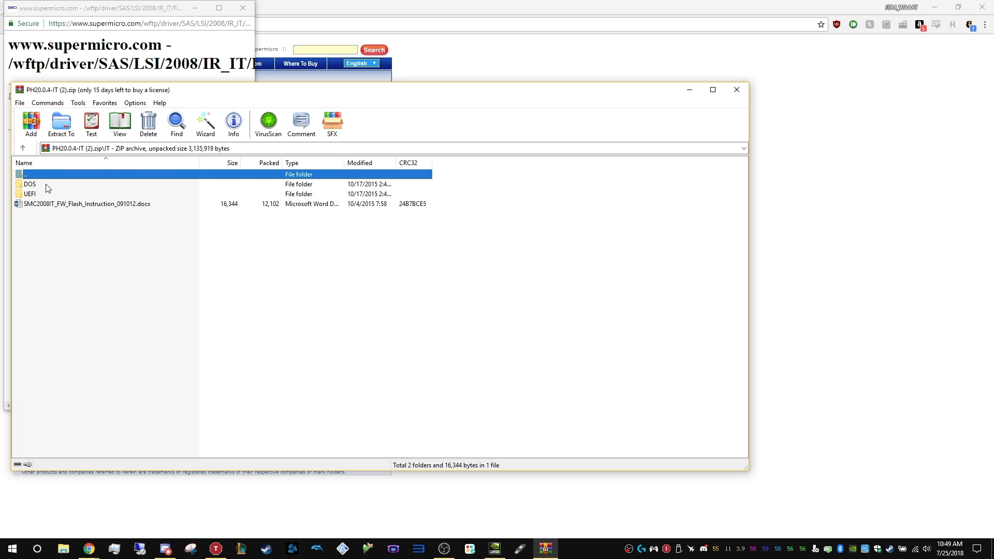
- Browse into the archive's DOS folder to view sas2flsh.exe and the ROM files
left_click(30, 184)
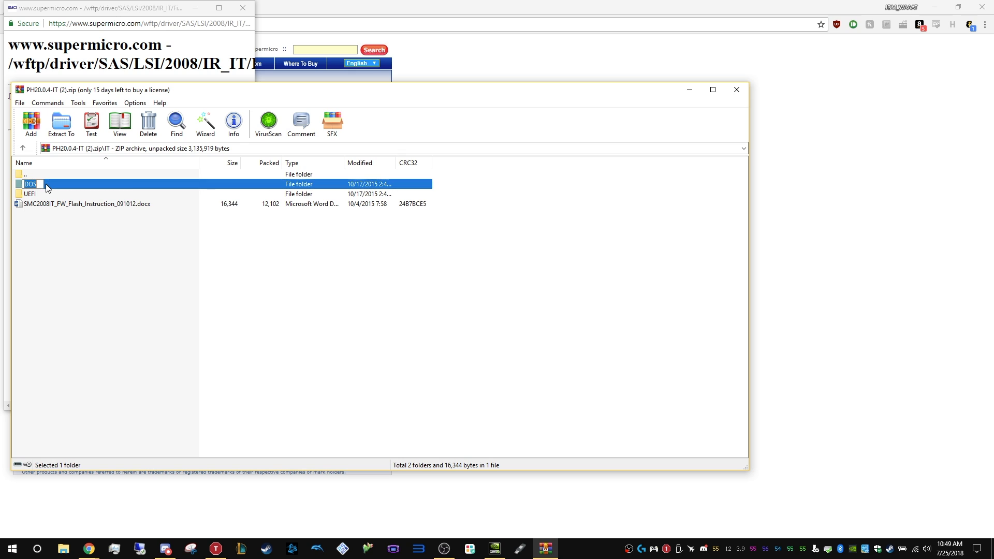
double_click(31, 184)
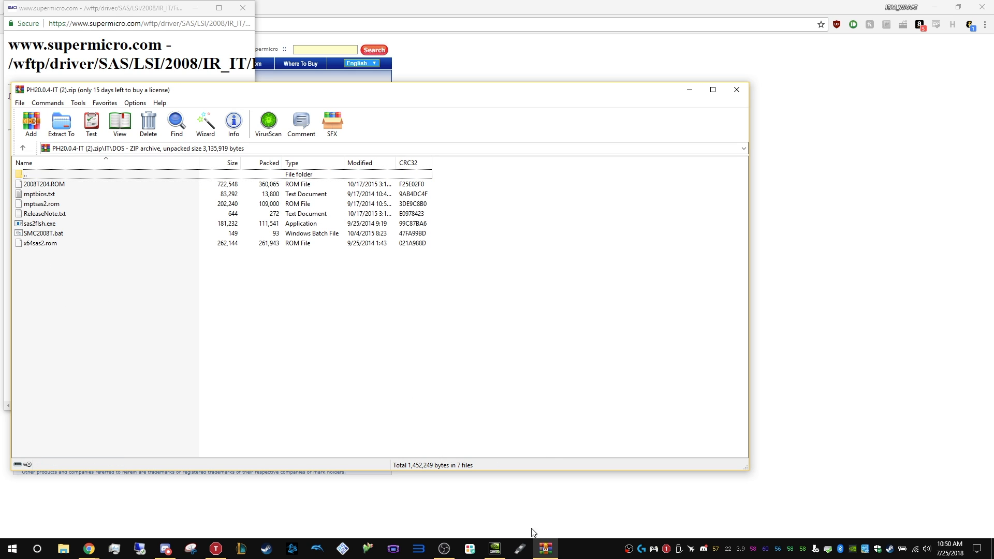
mouse_move(521, 548)
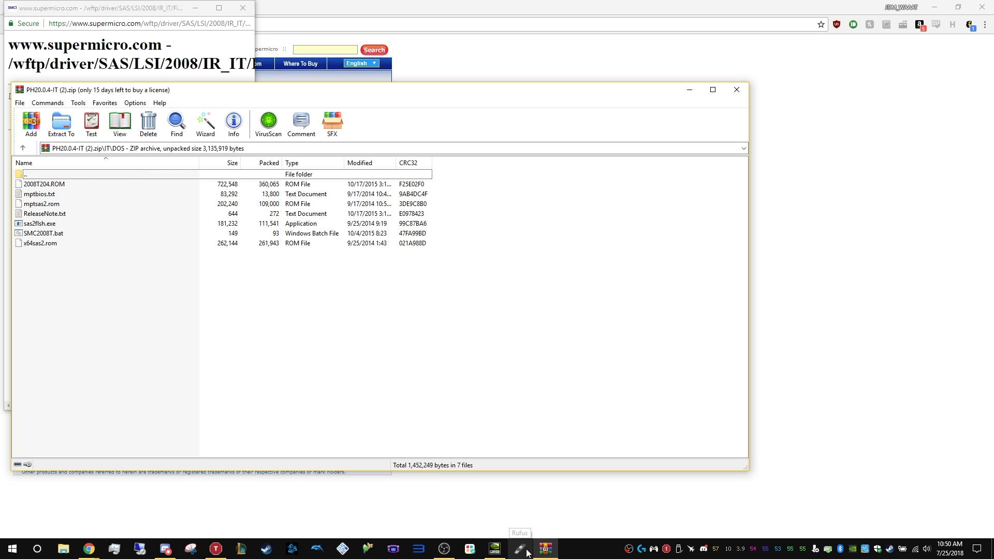
- Format the USB drive in Rufus as a FreeDOS boot disk with FAT32, confirming the erase
left_click(521, 549)
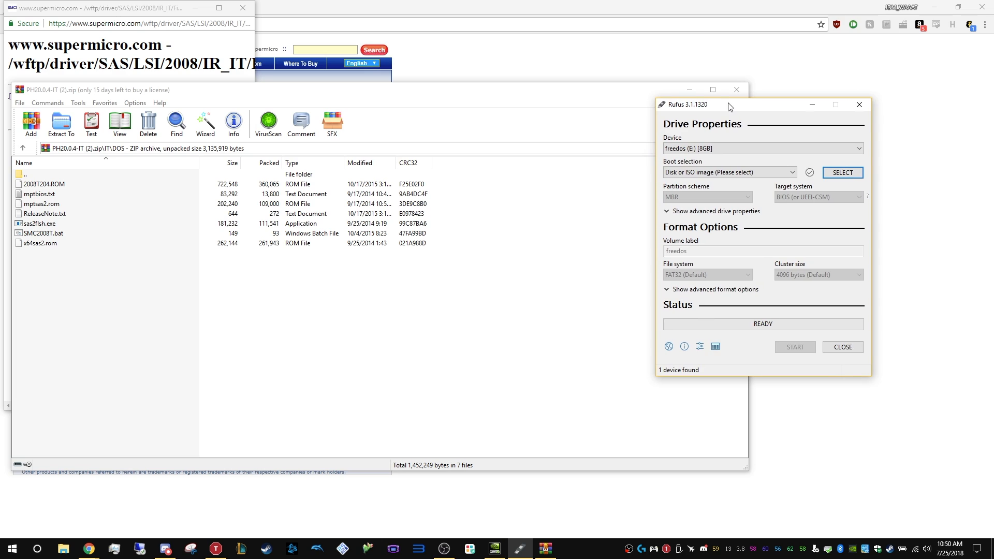
mouse_move(686, 124)
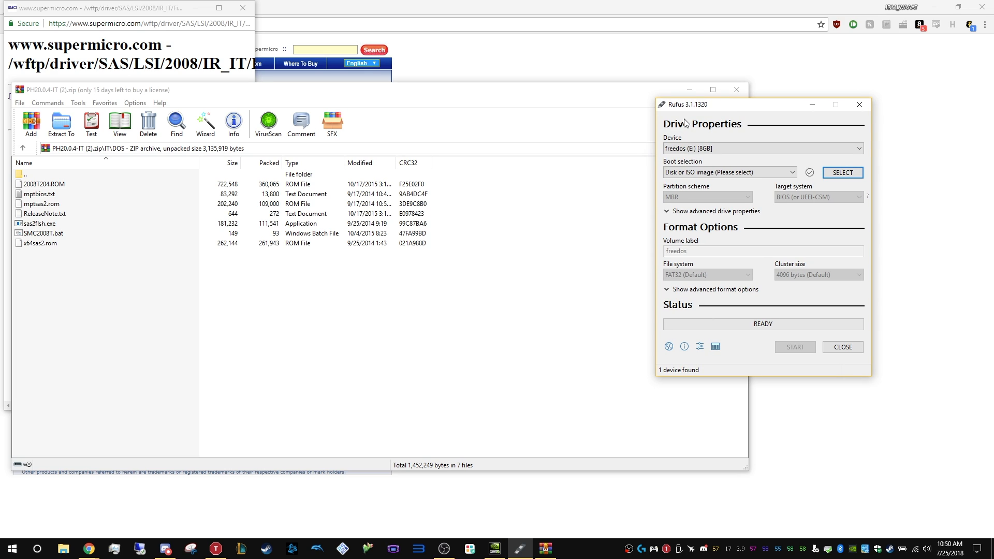
mouse_move(697, 108)
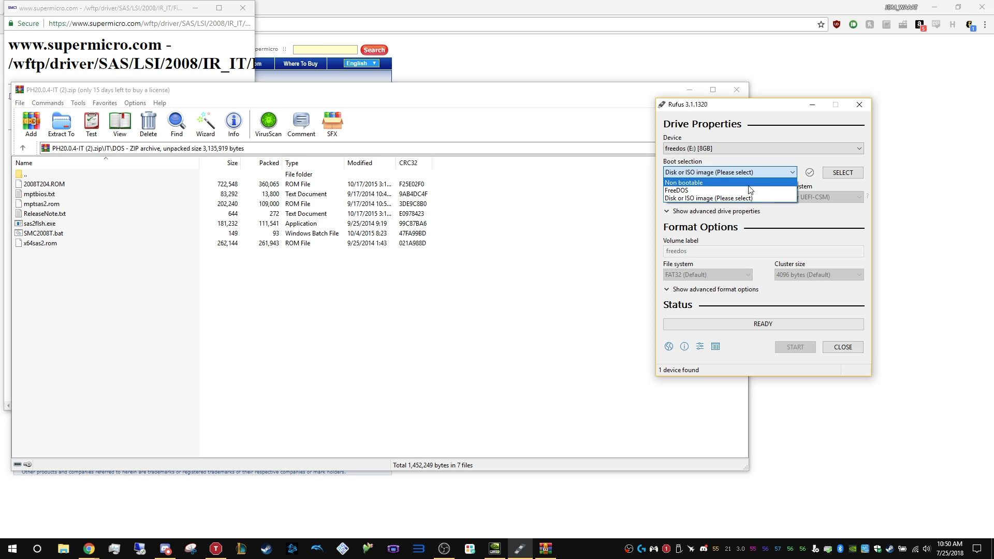
left_click(677, 190)
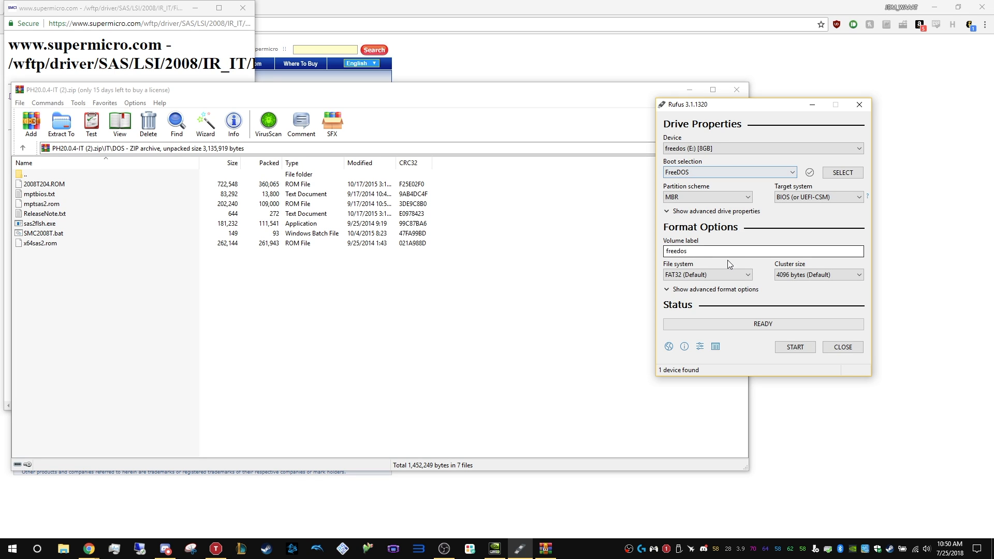
left_click(707, 275)
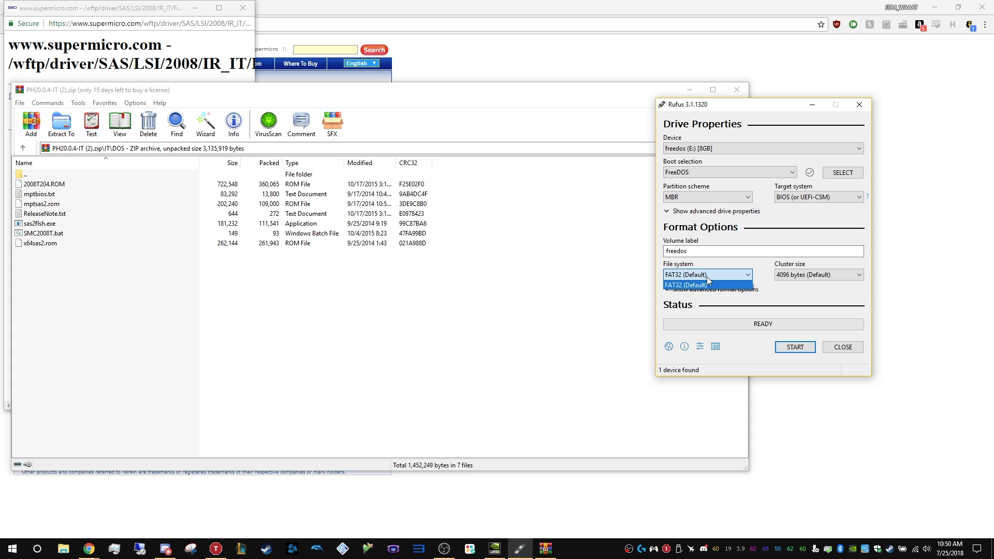
left_click(705, 285)
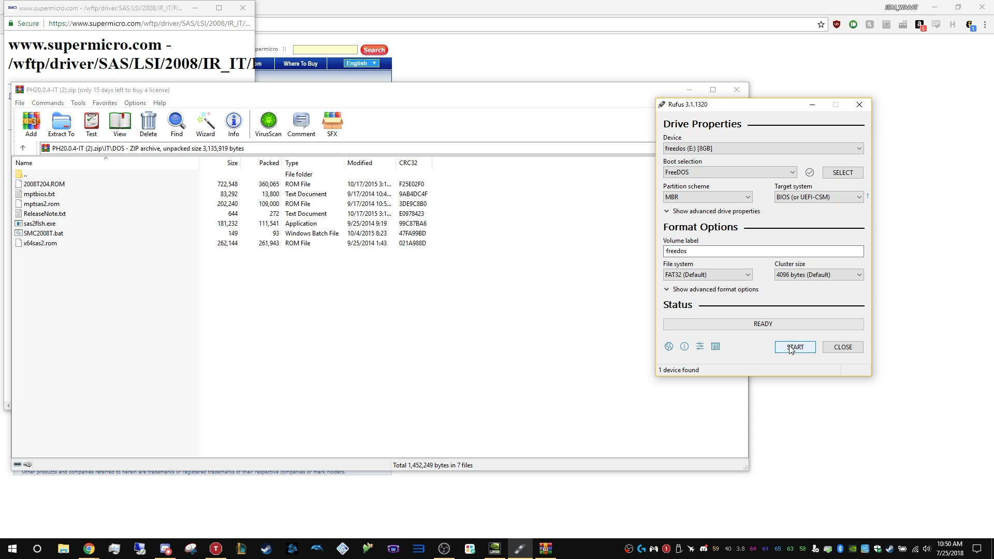
left_click(794, 347)
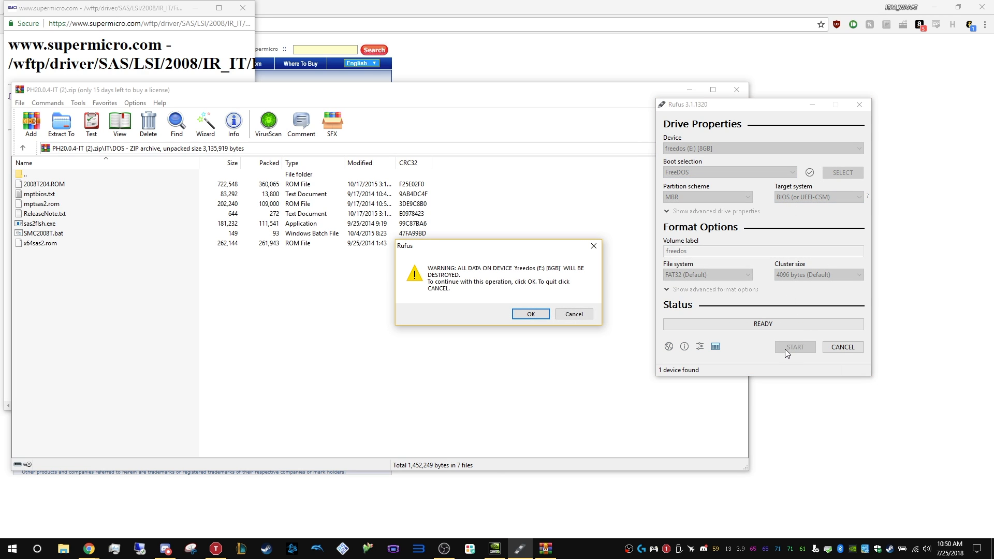
left_click(529, 314)
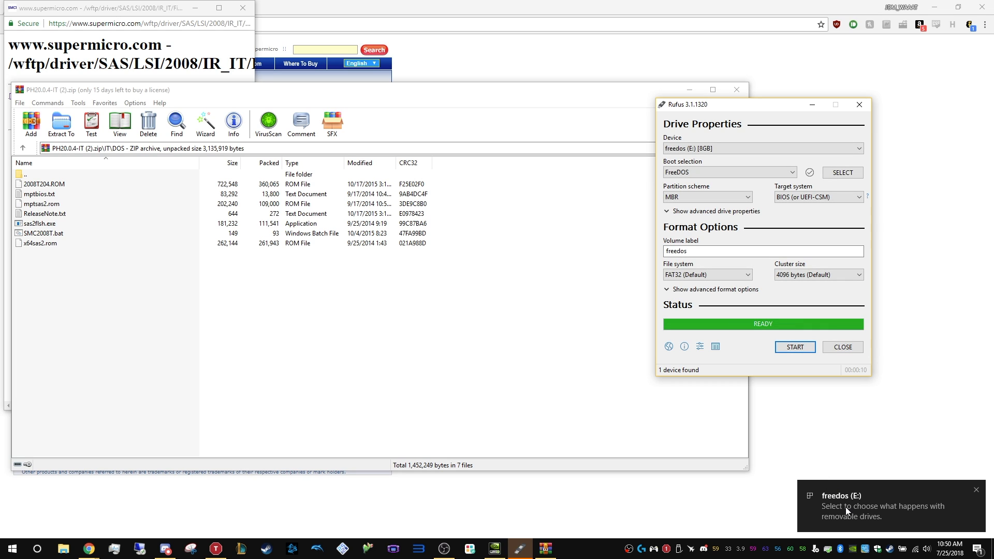
- Dismiss the drive notification and open freedos (E:) in File Explorer
left_click(880, 506)
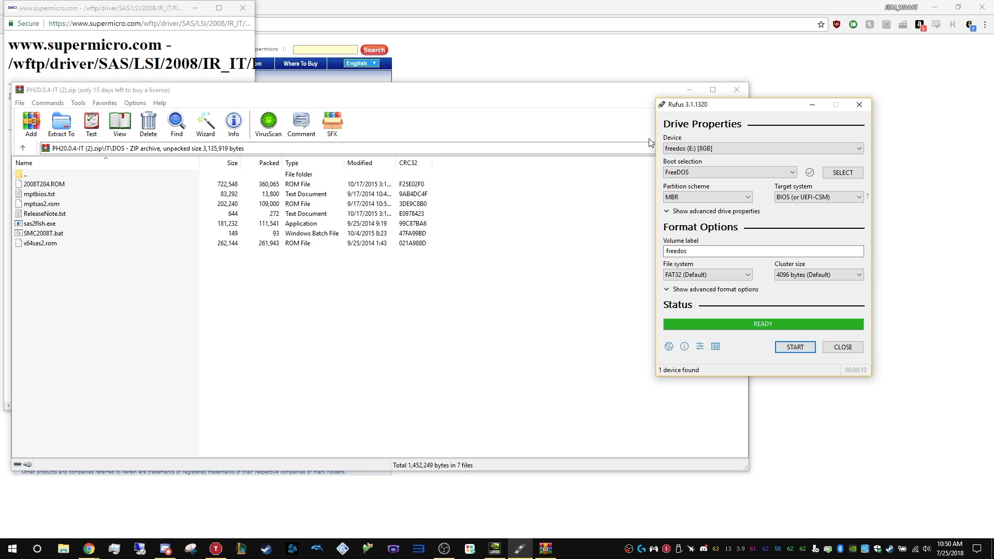
mouse_move(564, 290)
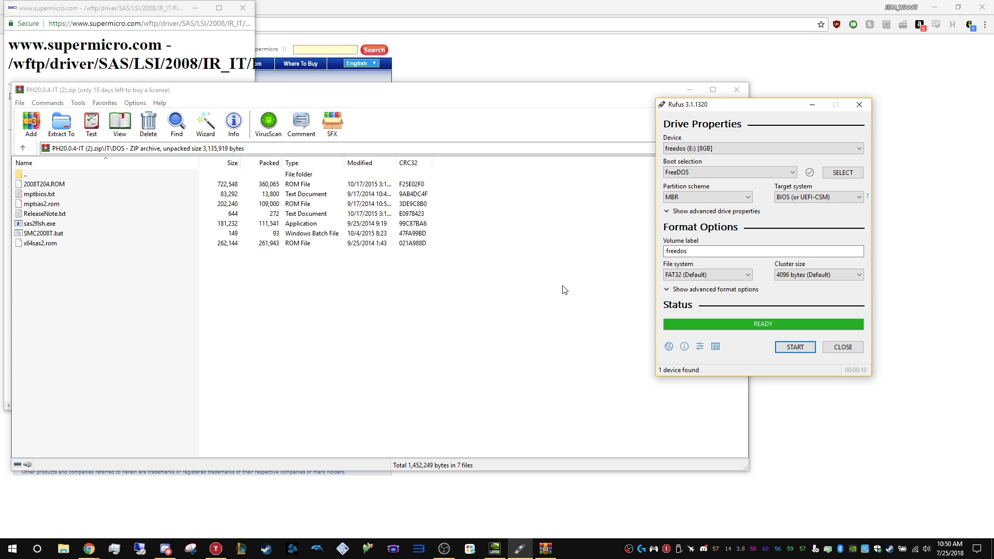
mouse_move(83, 503)
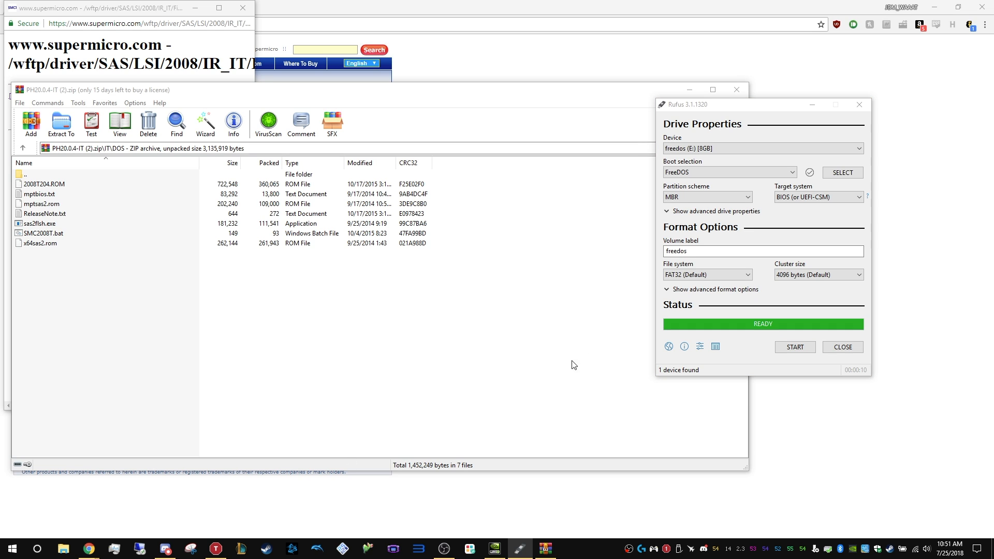
left_click(62, 549)
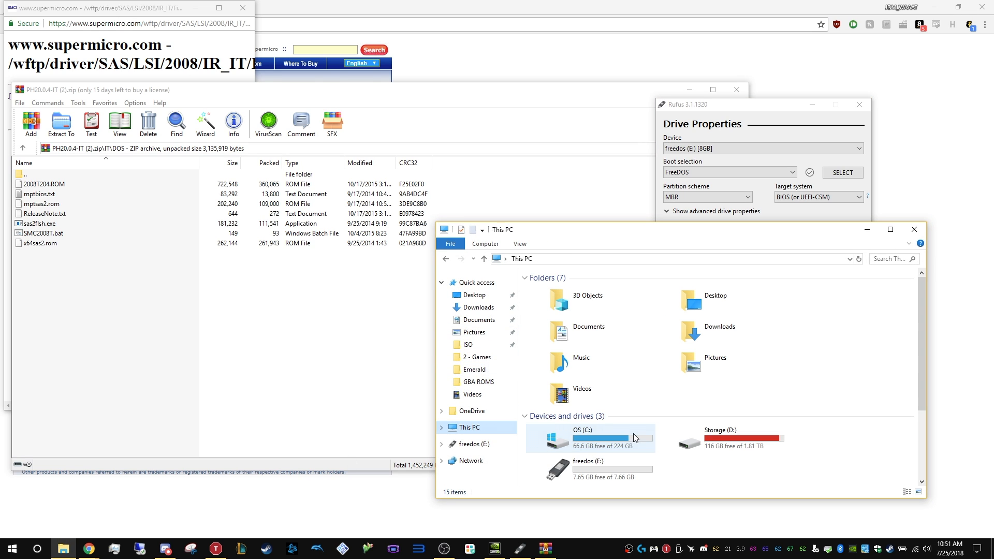
double_click(587, 466)
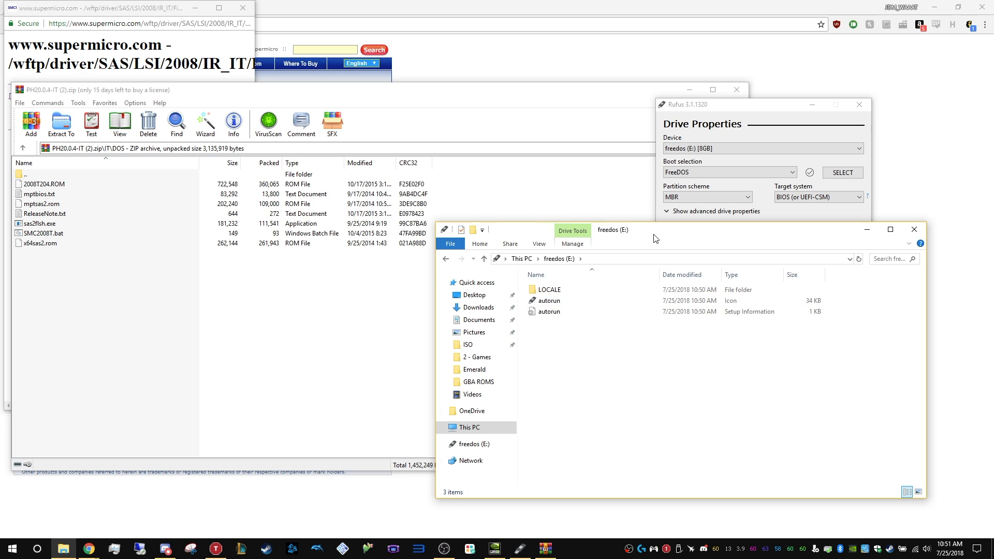